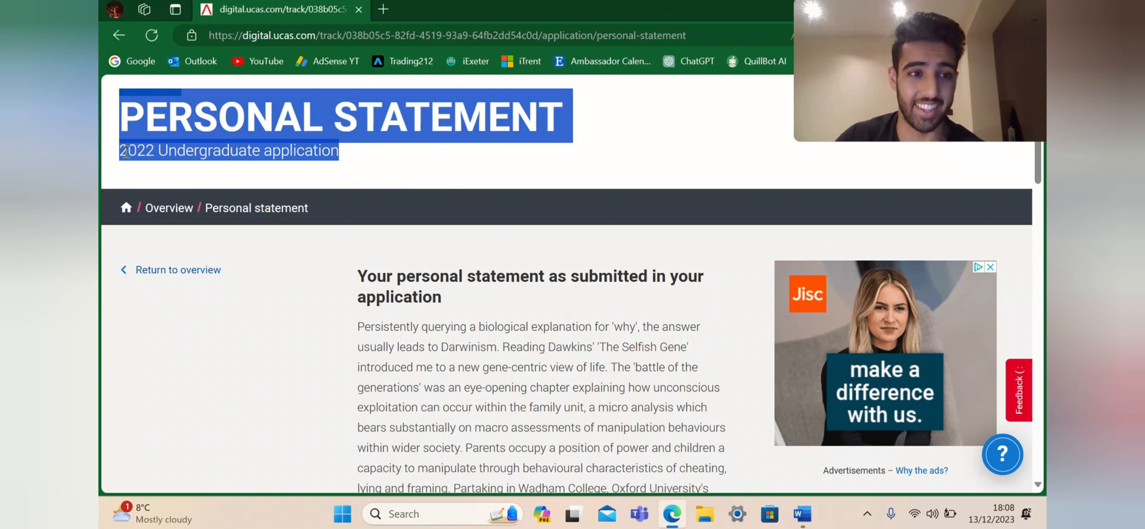
Step: Deselect the heading and scroll through the submitted statement down to the blank Similarity Report section
click(350, 183)
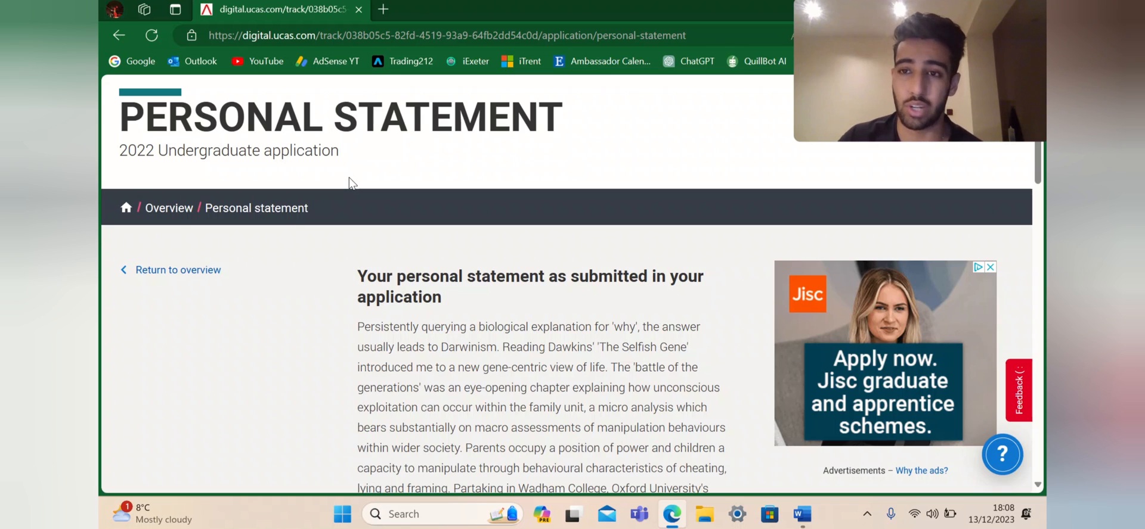
scroll(down, 3)
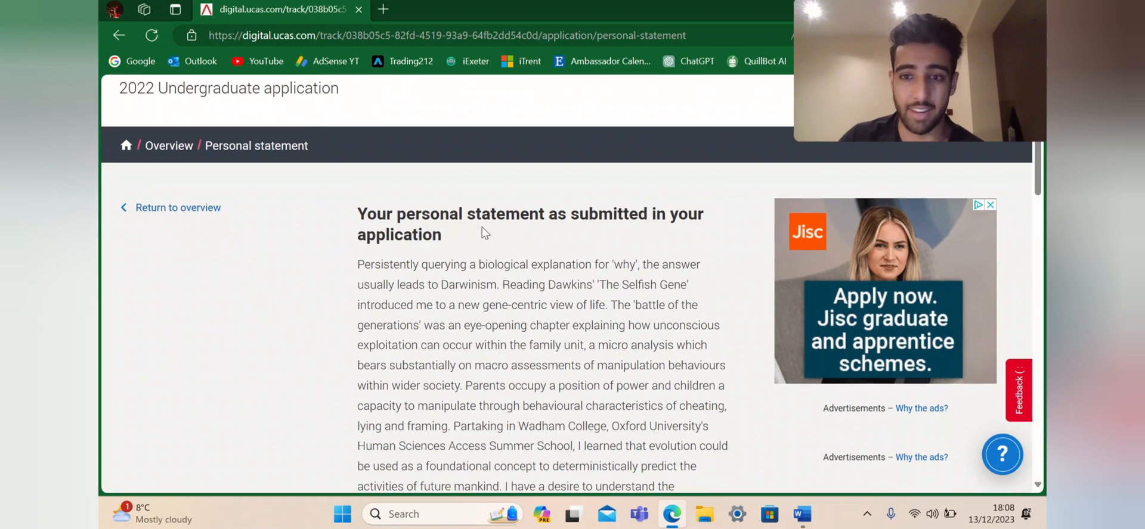
scroll(down, 3)
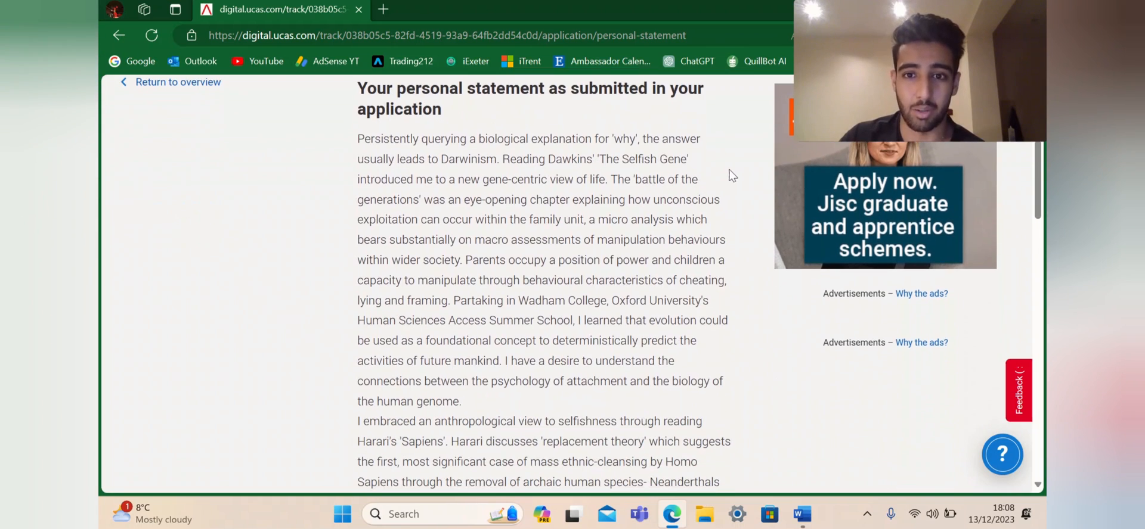
scroll(down, 3)
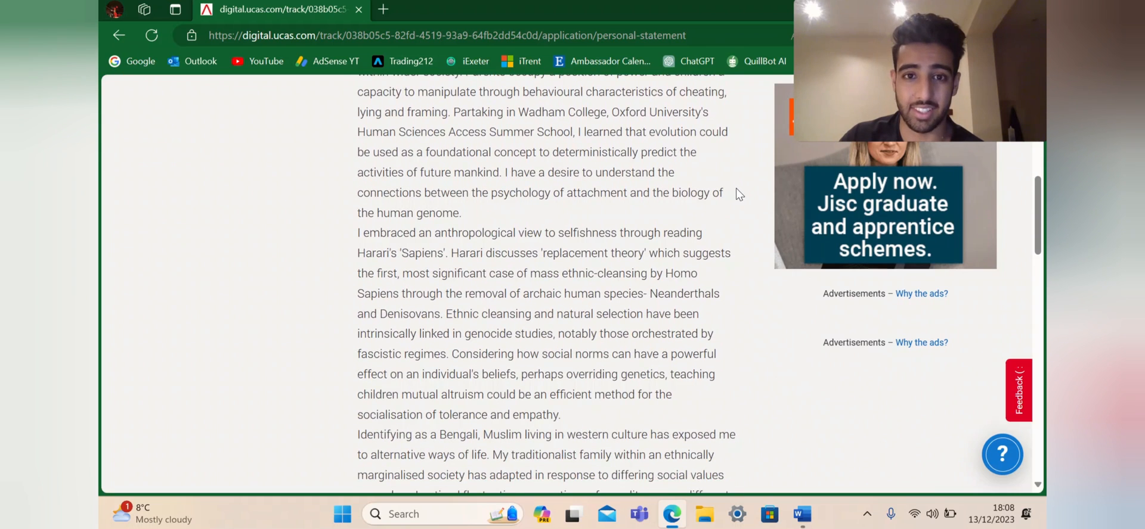
scroll(down, 3)
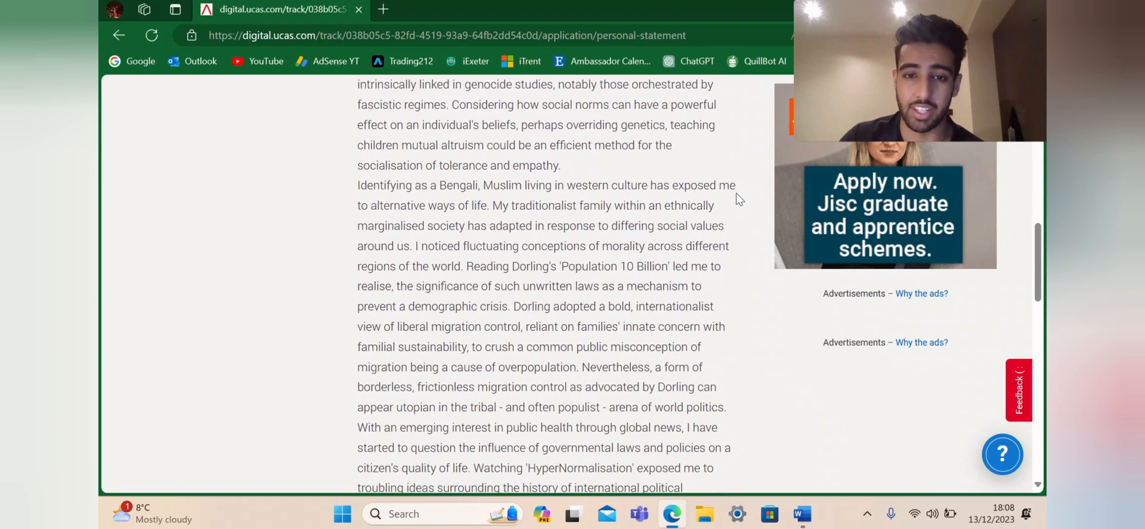
scroll(down, 3)
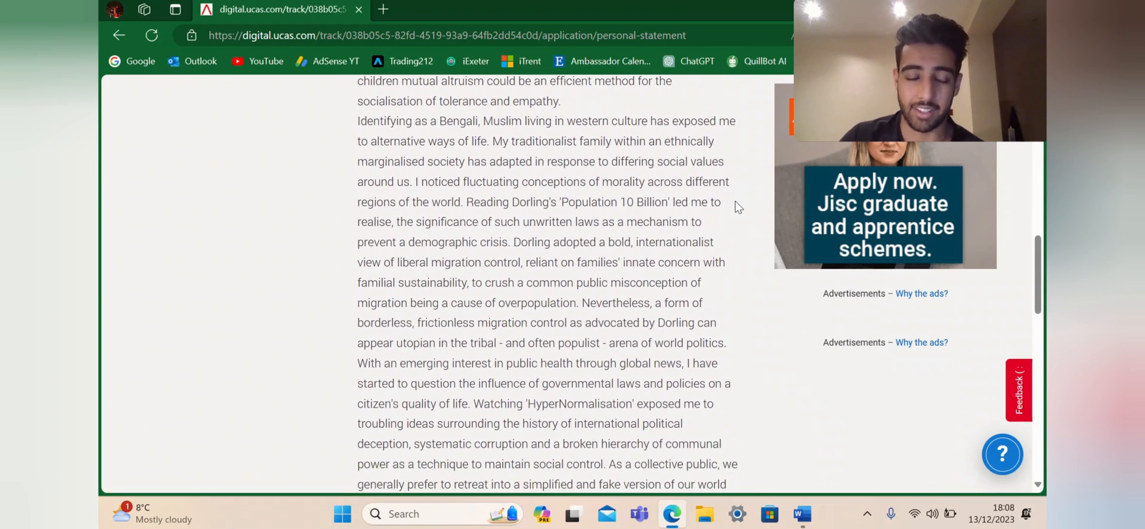
scroll(down, 3)
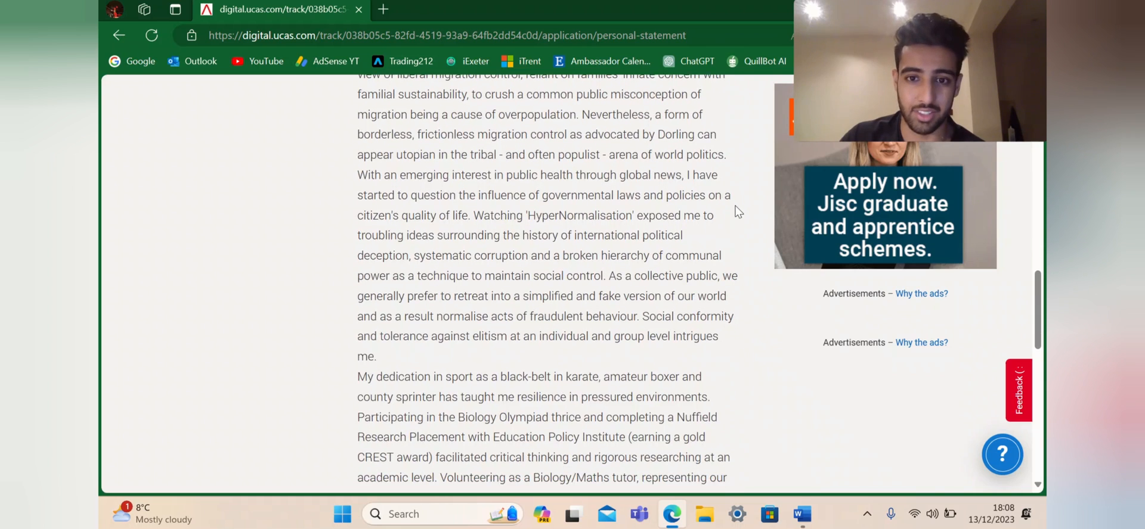
scroll(down, 3)
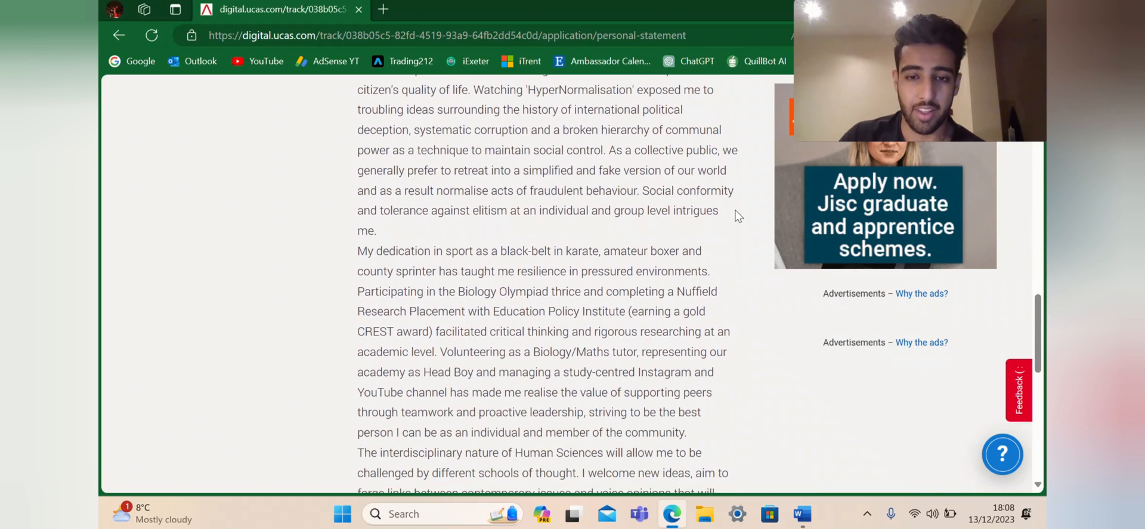
scroll(down, 3)
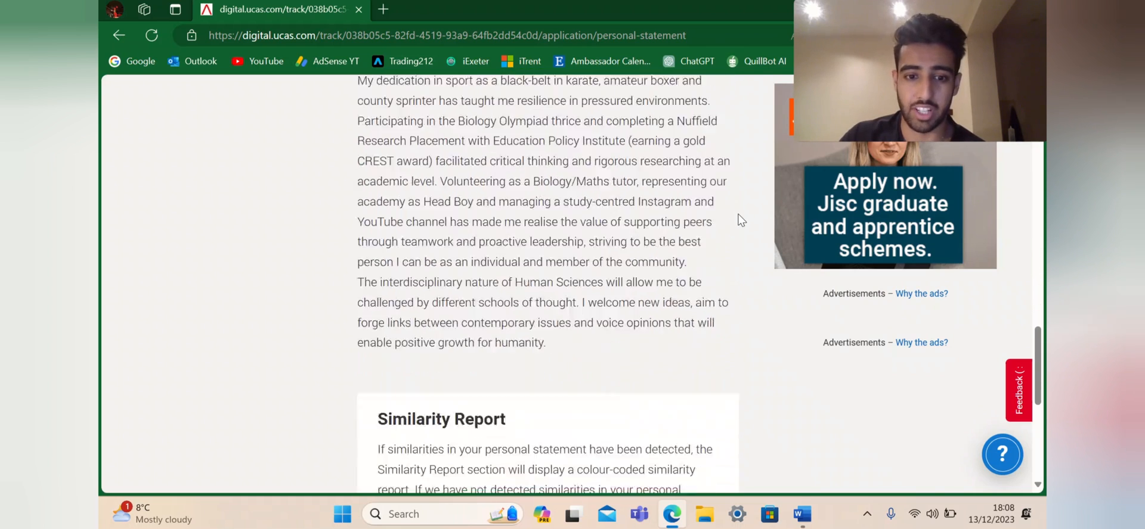
scroll(up, 3)
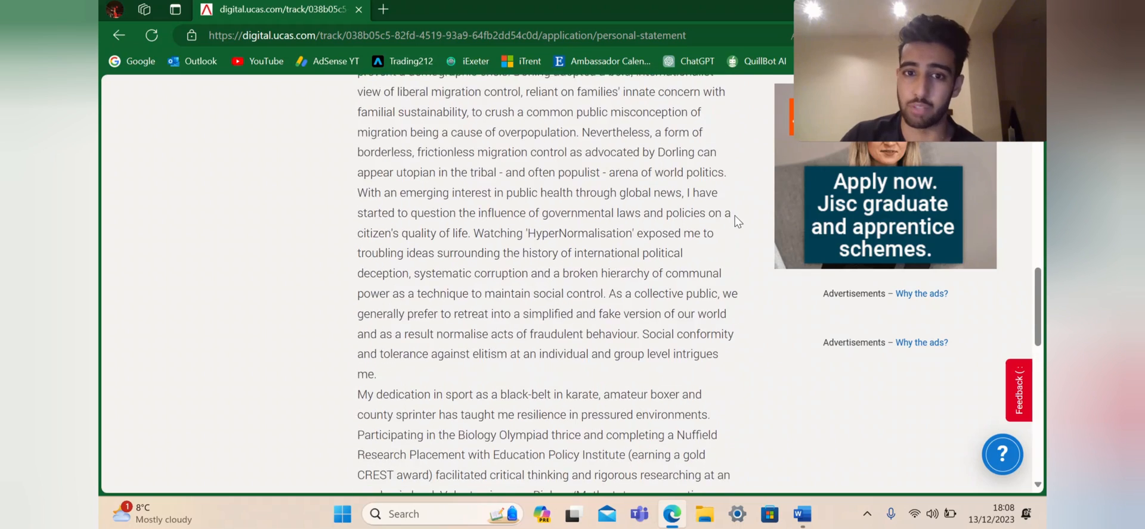
scroll(down, 3)
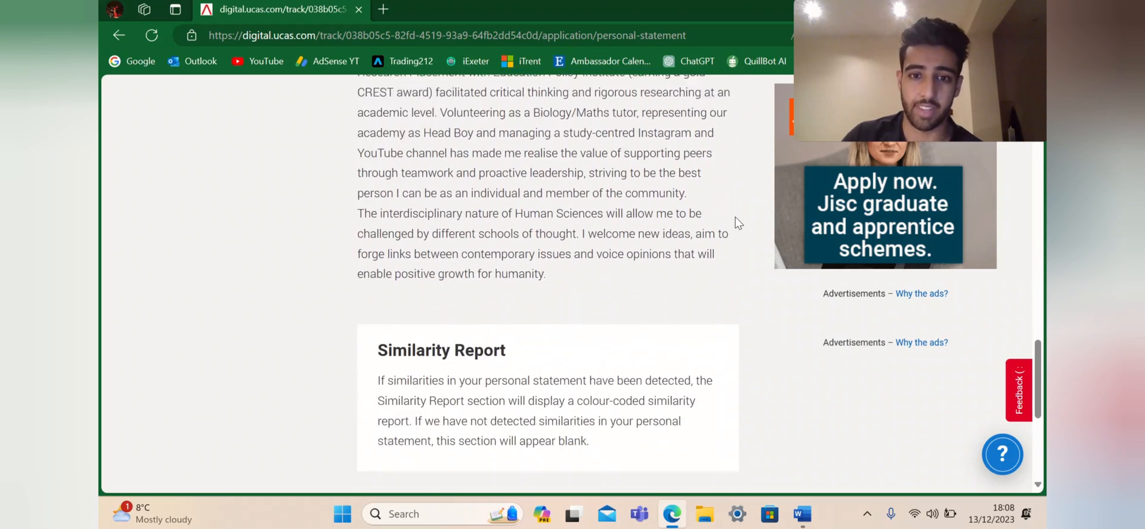
scroll(down, 3)
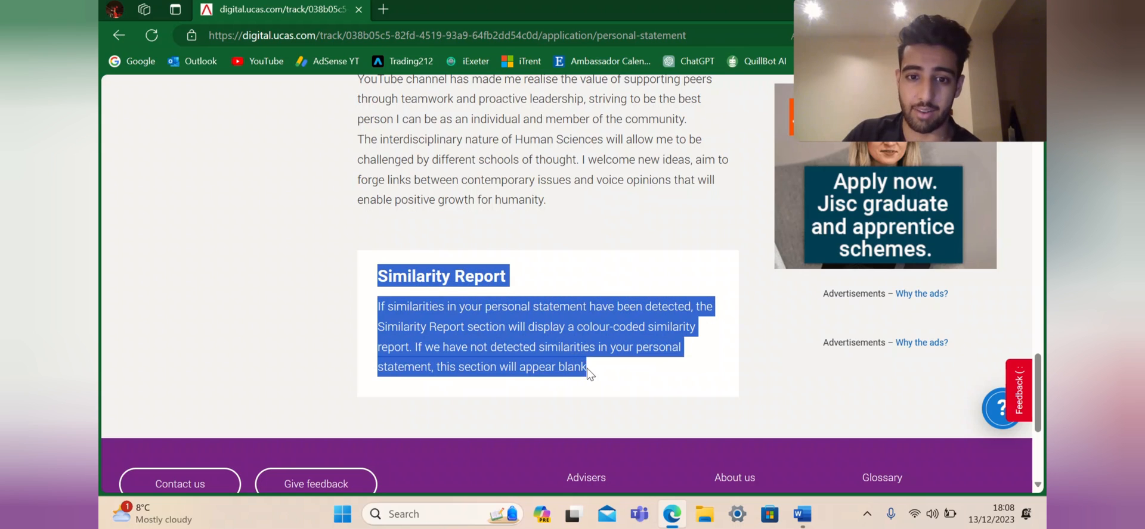
click(385, 321)
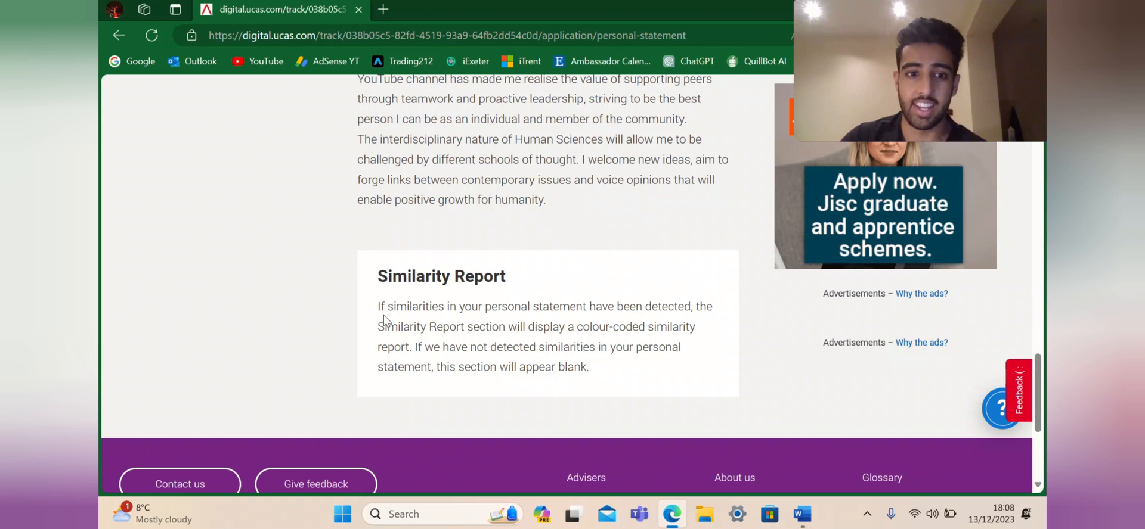
mouse_move(666, 311)
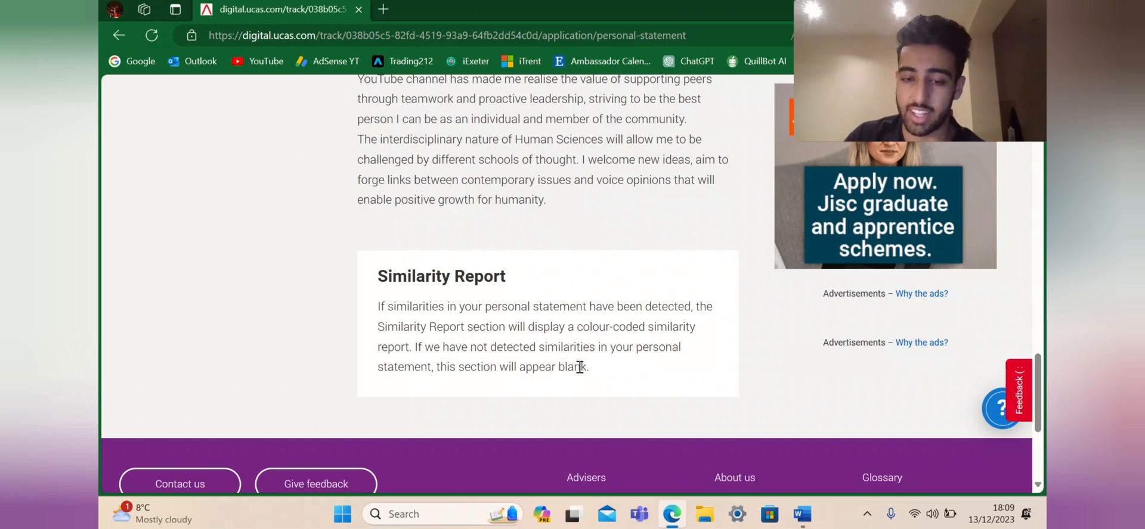
mouse_move(527, 366)
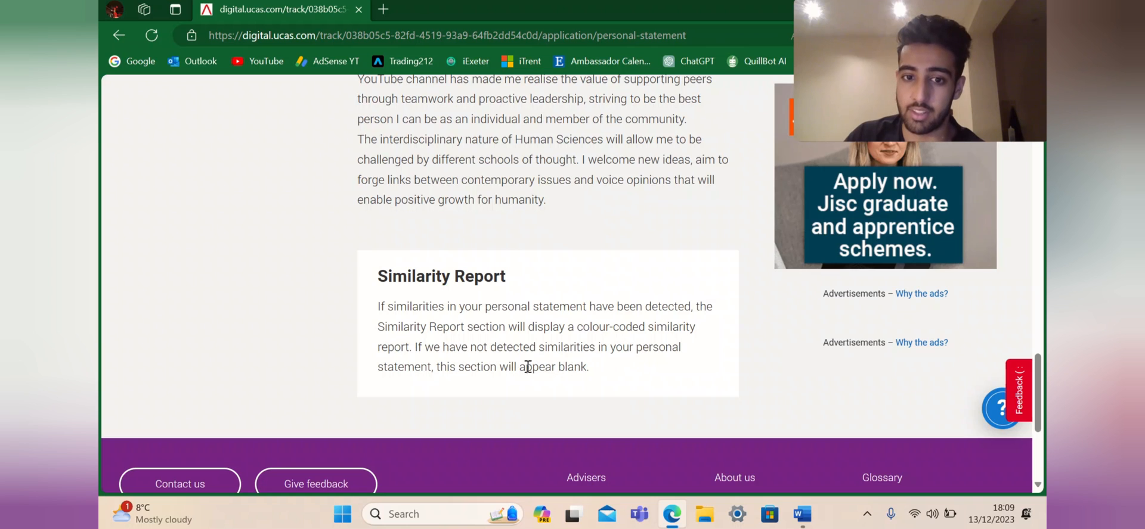
scroll(up, 3)
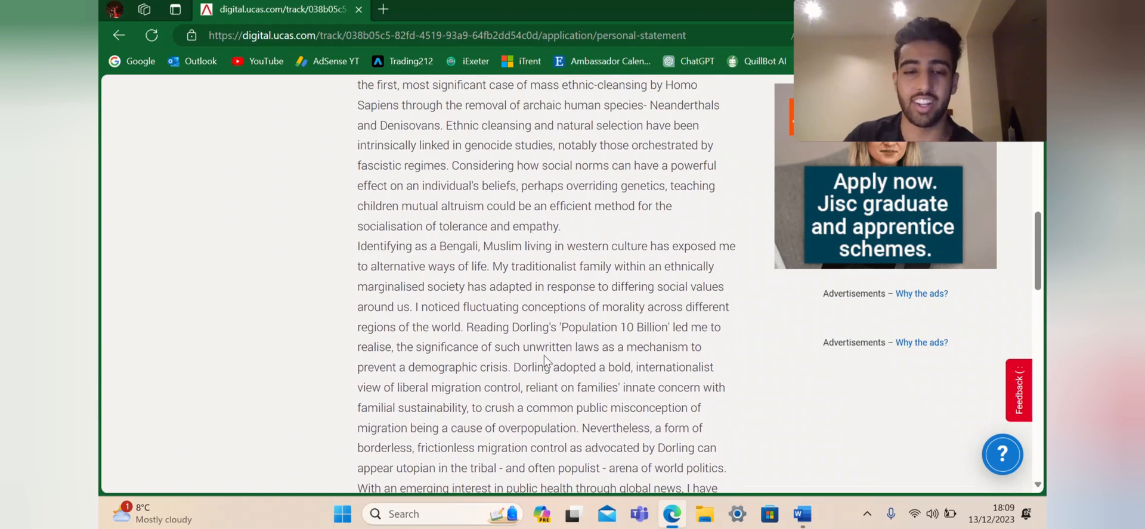
scroll(down, 3)
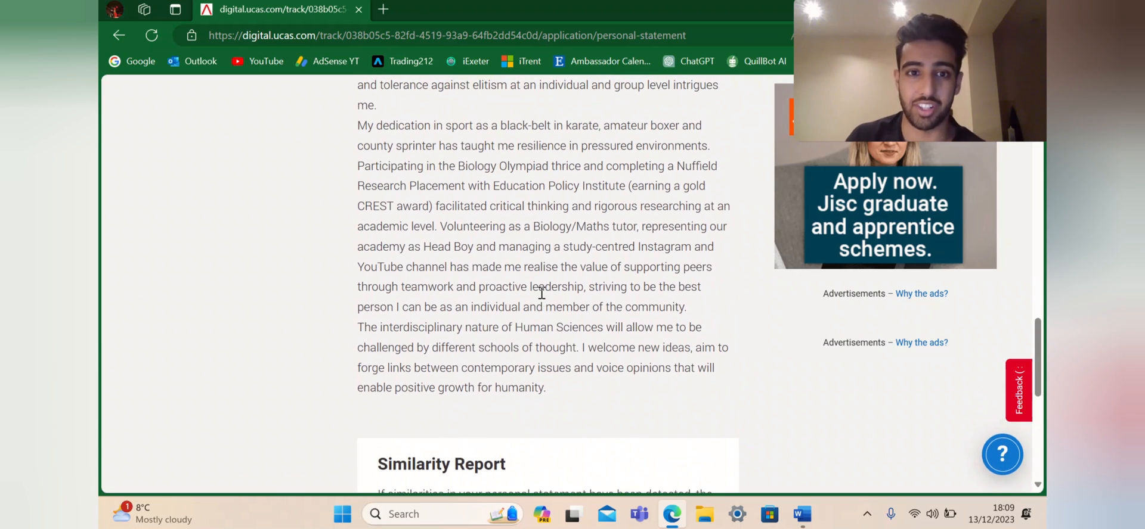
scroll(down, 3)
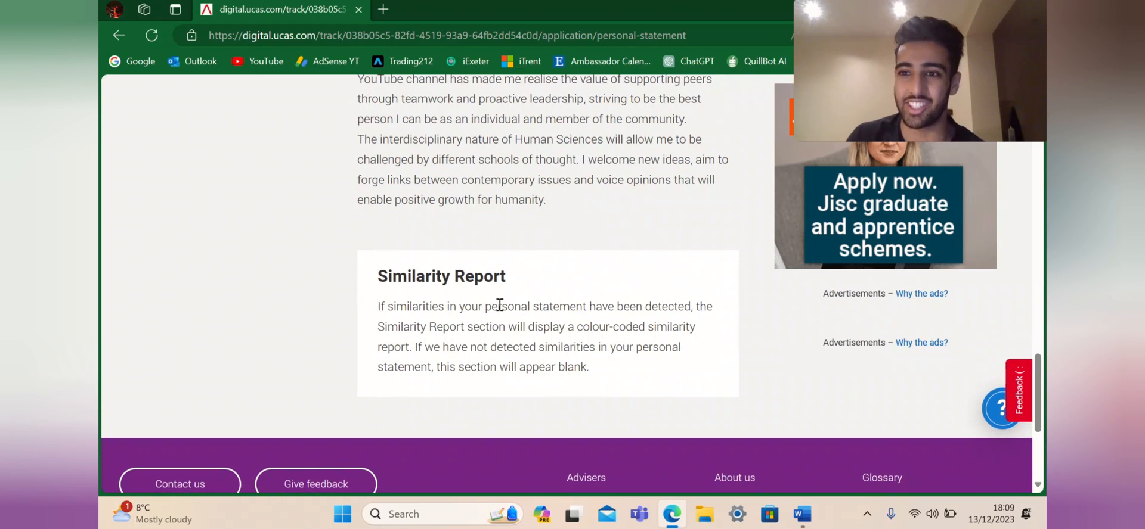
Step: Switch from the browser to the Draft 11 personal statement document in Word via the taskbar
scroll(up, 3)
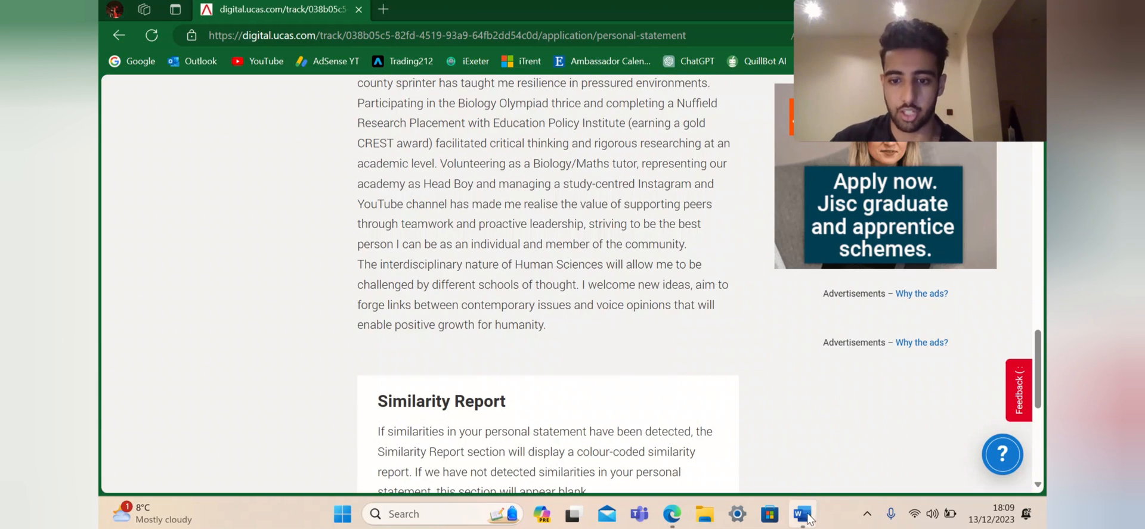
click(801, 514)
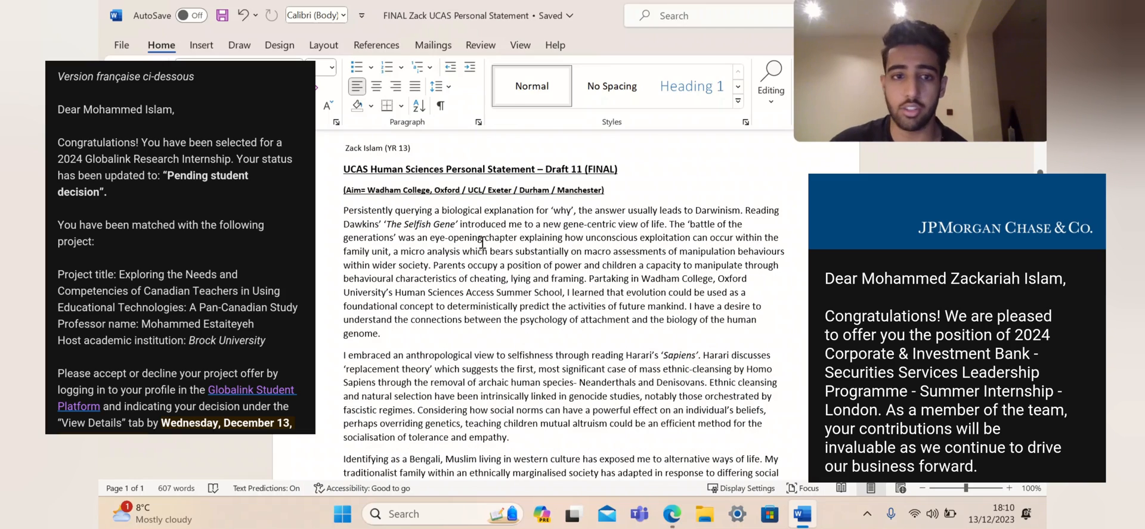
scroll(down, 3)
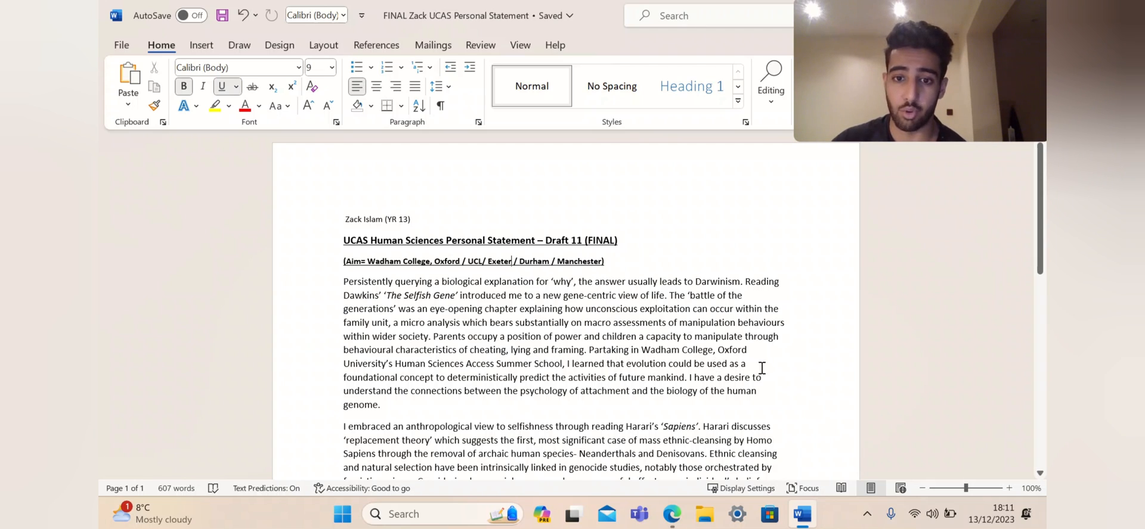
mouse_move(805, 376)
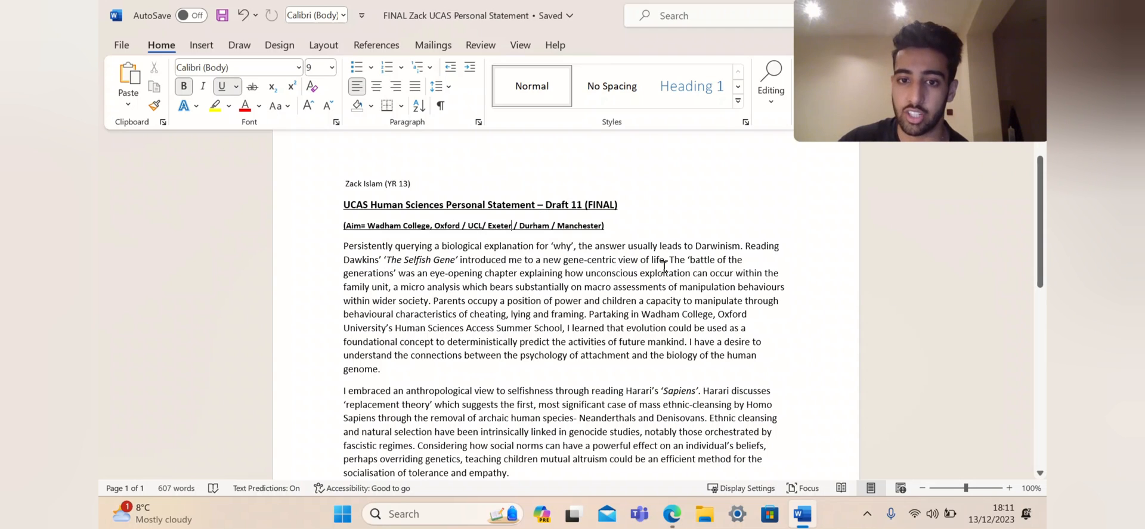
mouse_move(419, 286)
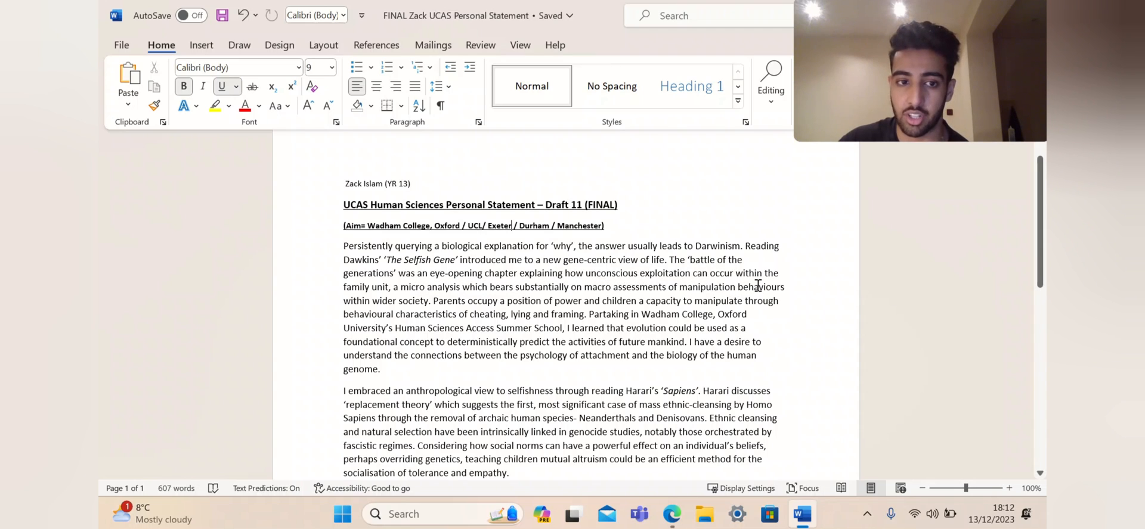
mouse_move(415, 296)
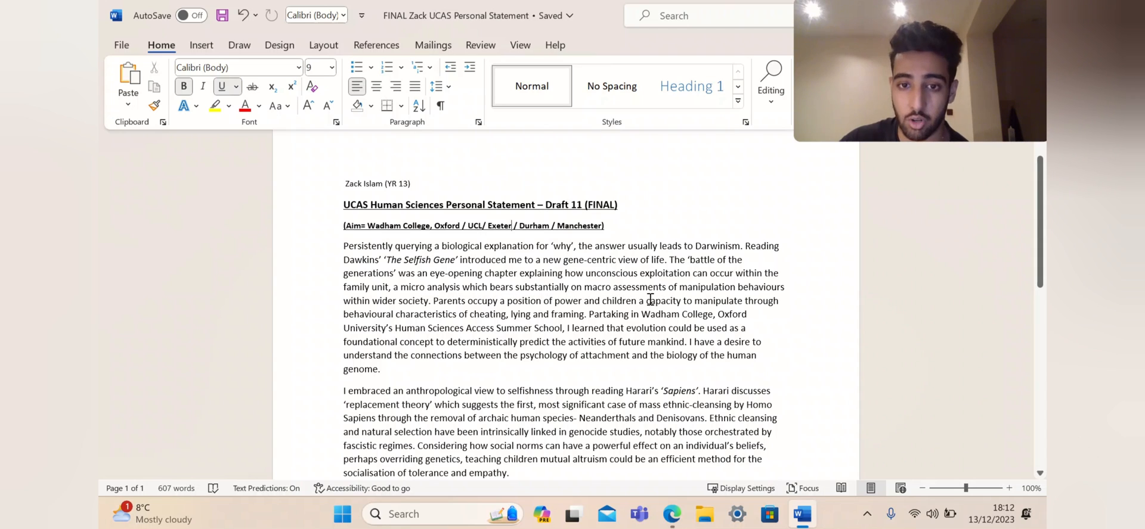
mouse_move(584, 305)
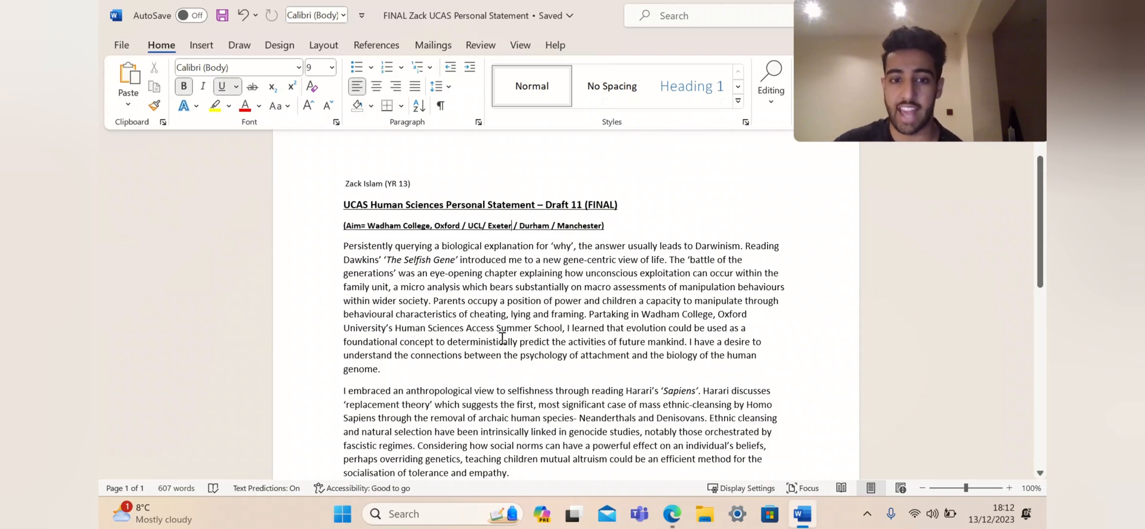
mouse_move(697, 340)
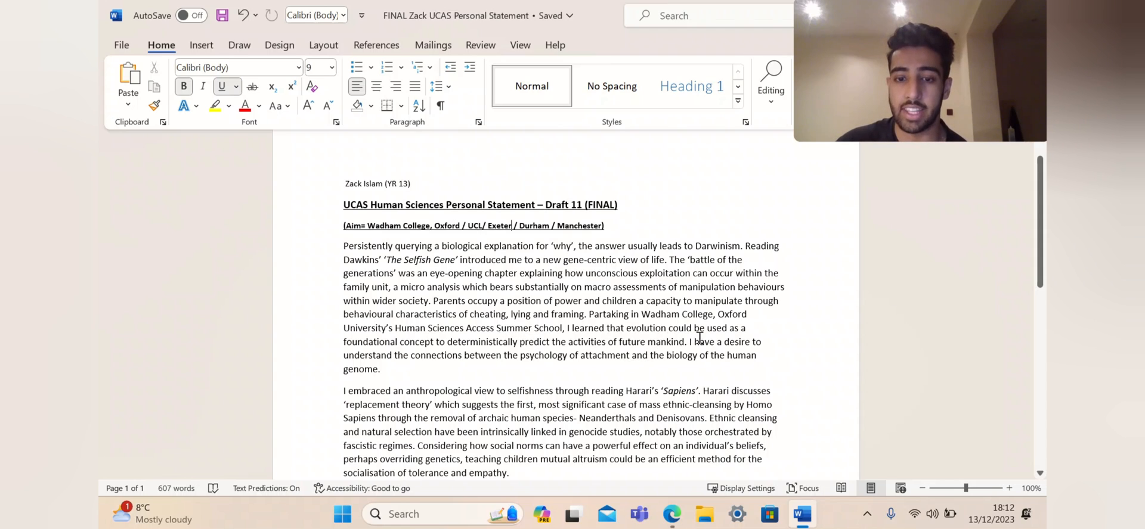
mouse_move(499, 354)
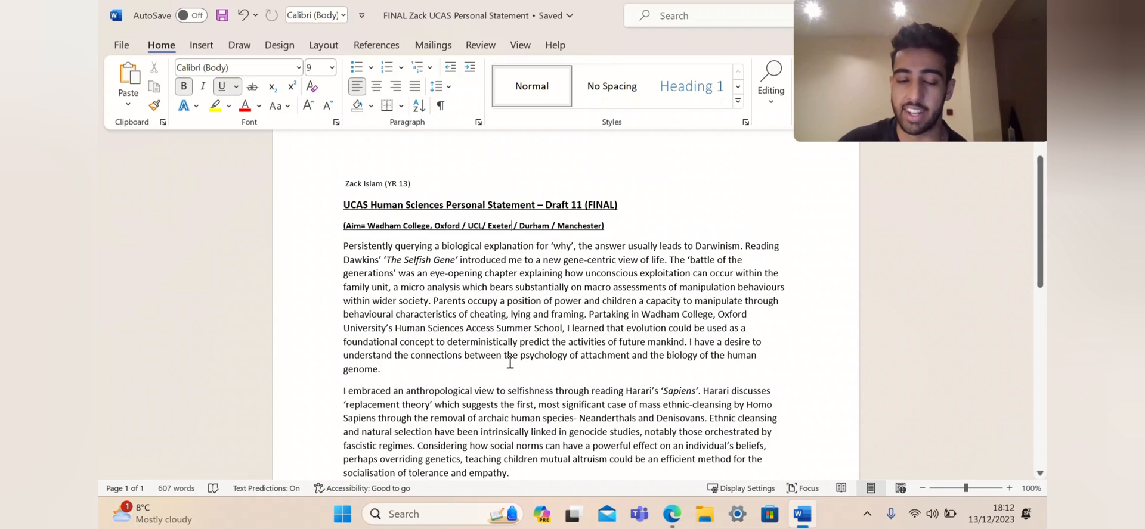
mouse_move(651, 361)
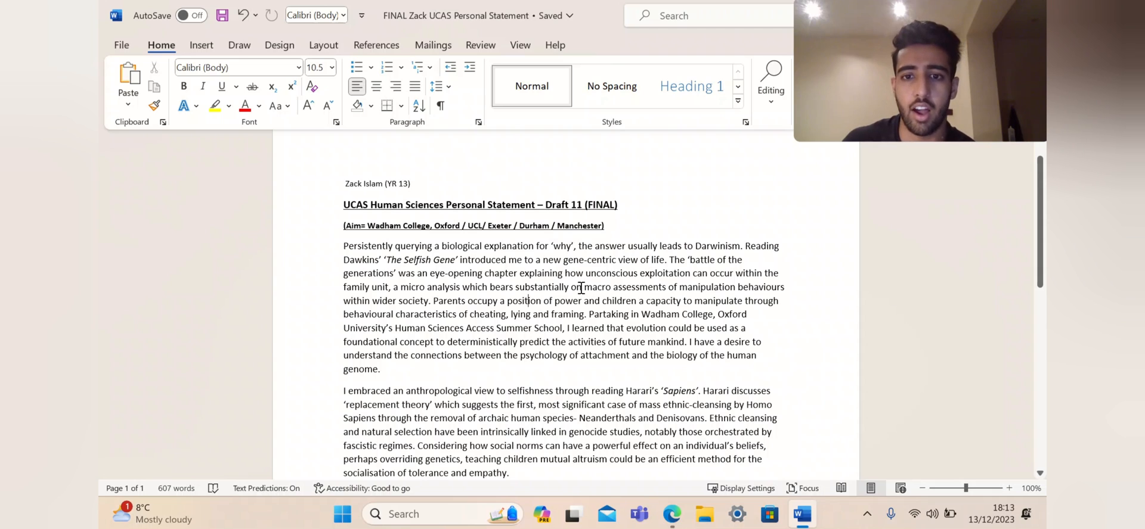
scroll(down, 3)
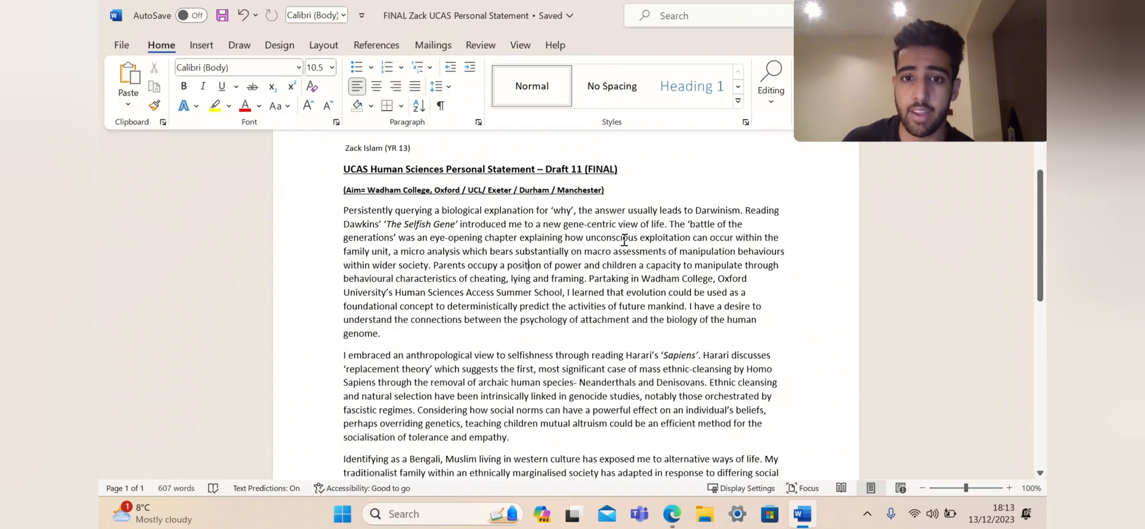
mouse_move(580, 272)
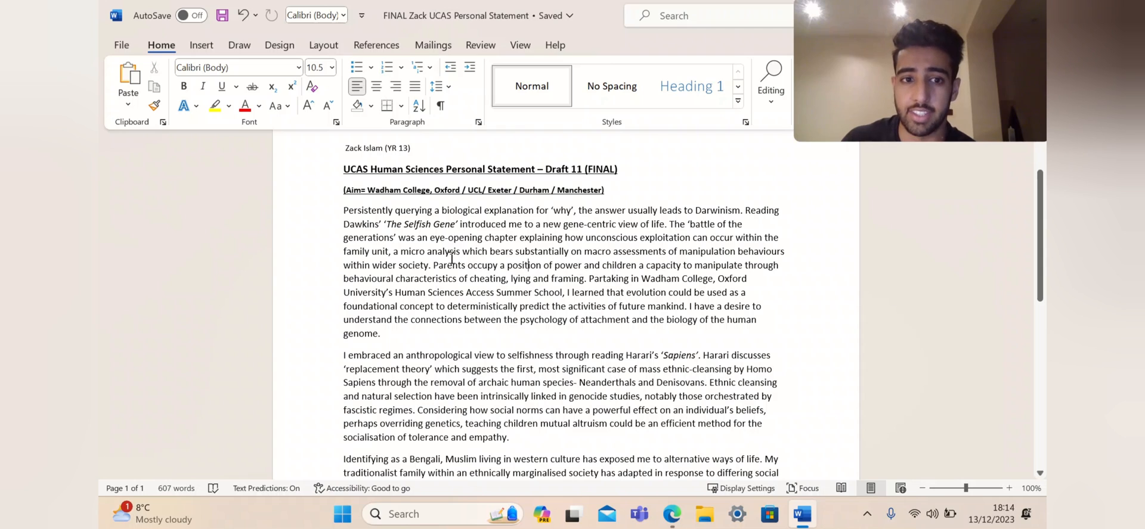
mouse_move(508, 253)
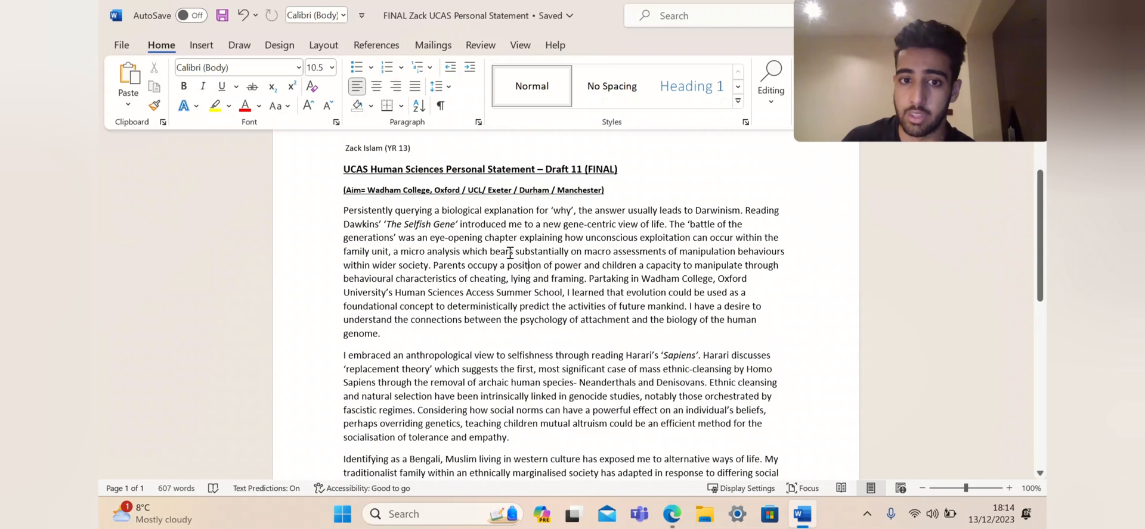
mouse_move(739, 256)
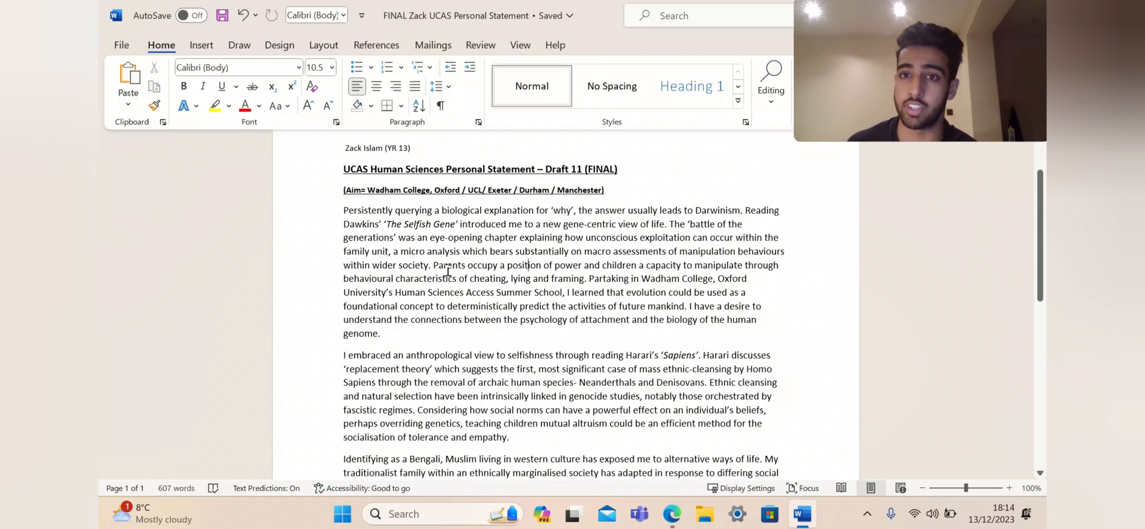
scroll(down, 3)
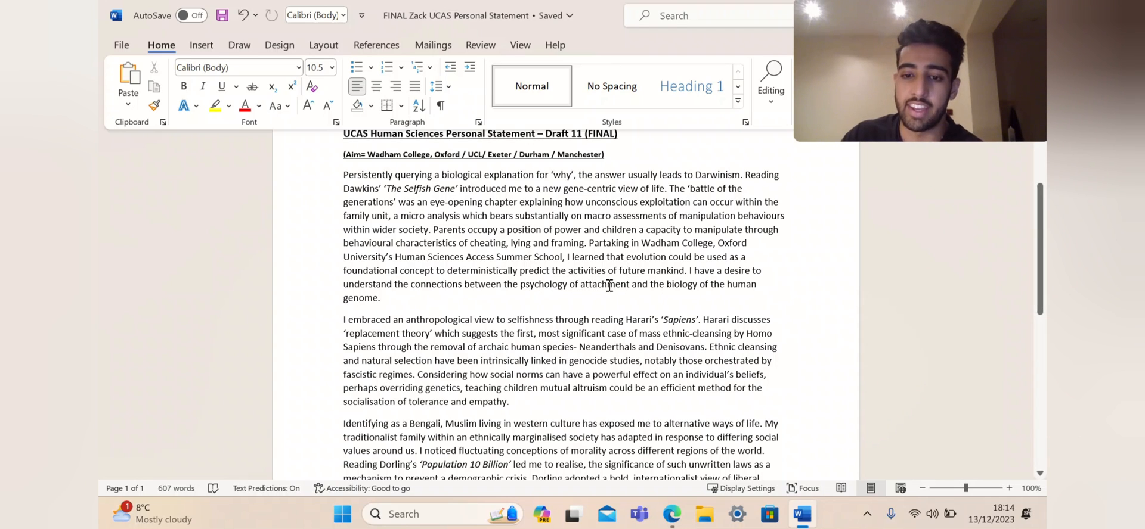
mouse_move(573, 293)
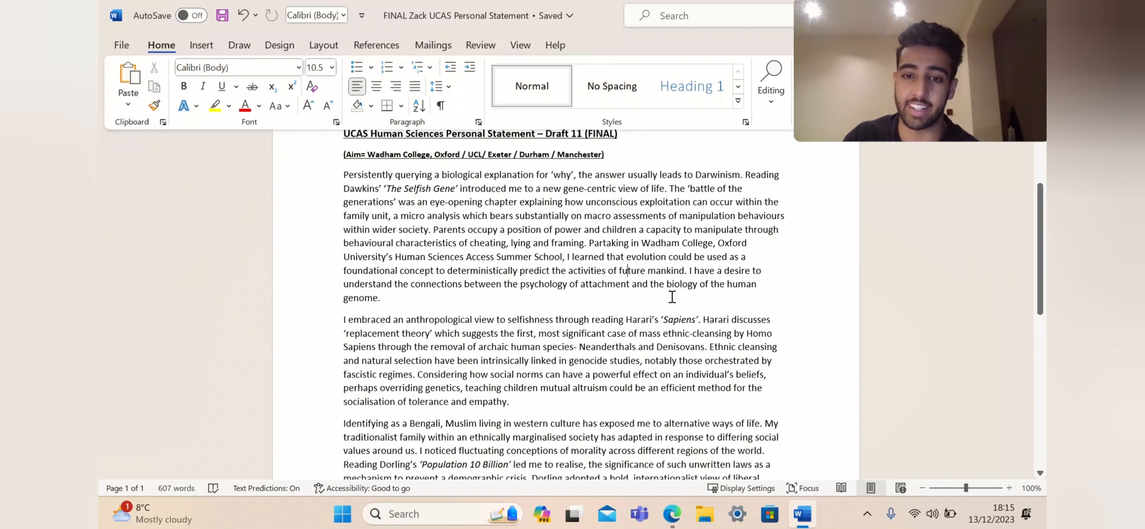
scroll(down, 3)
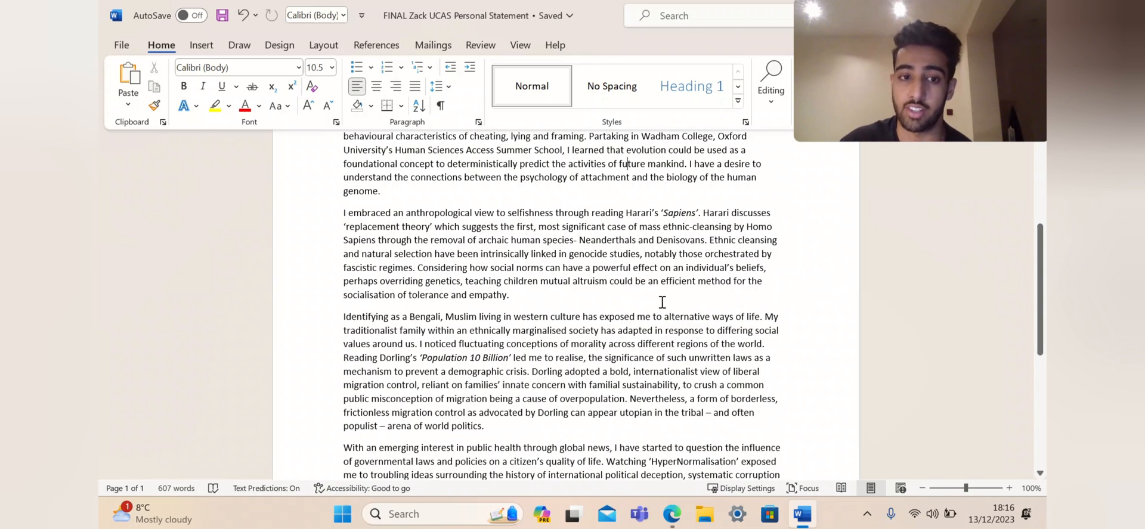
mouse_move(859, 300)
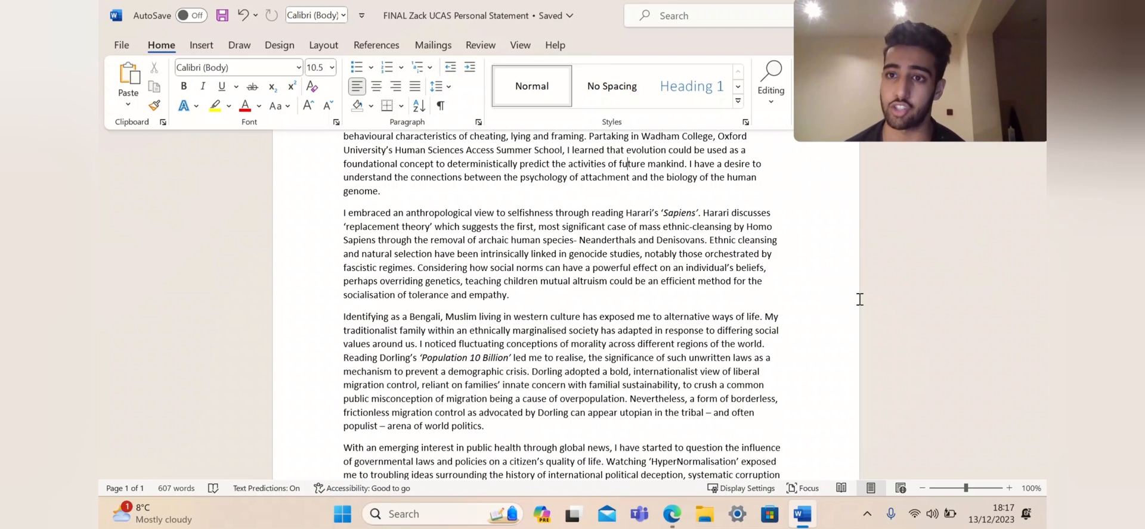
scroll(down, 3)
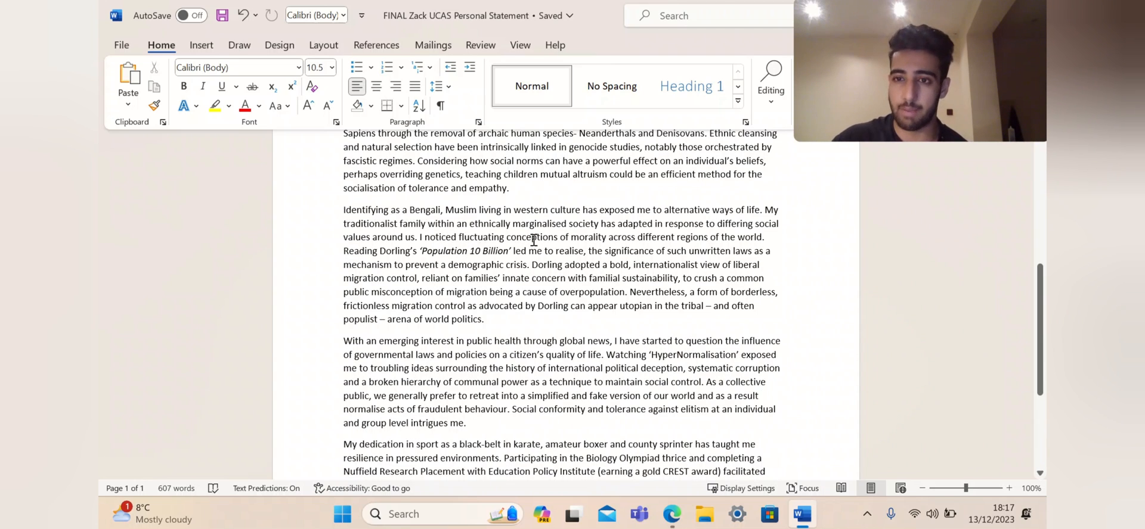
mouse_move(794, 227)
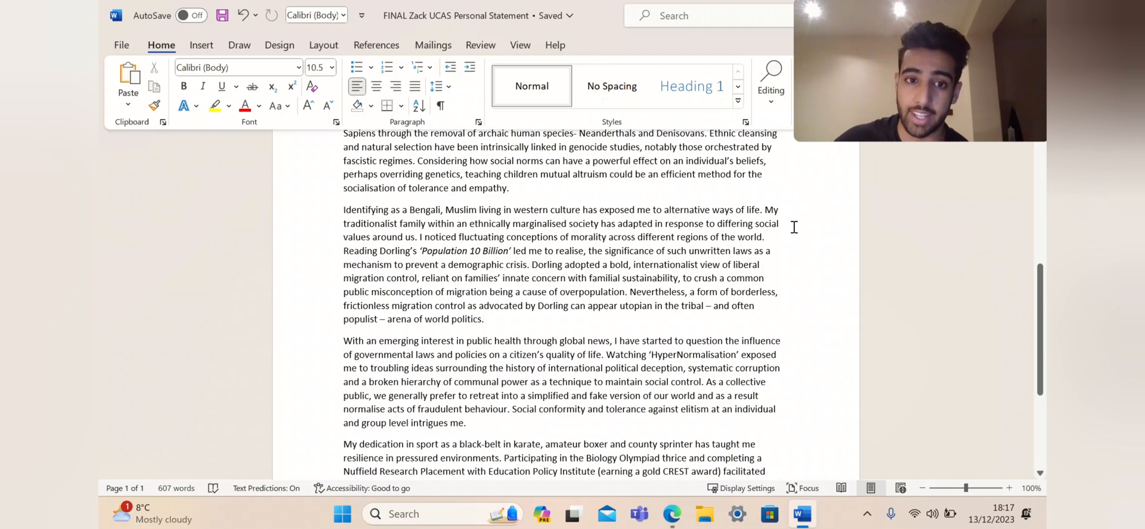
mouse_move(804, 257)
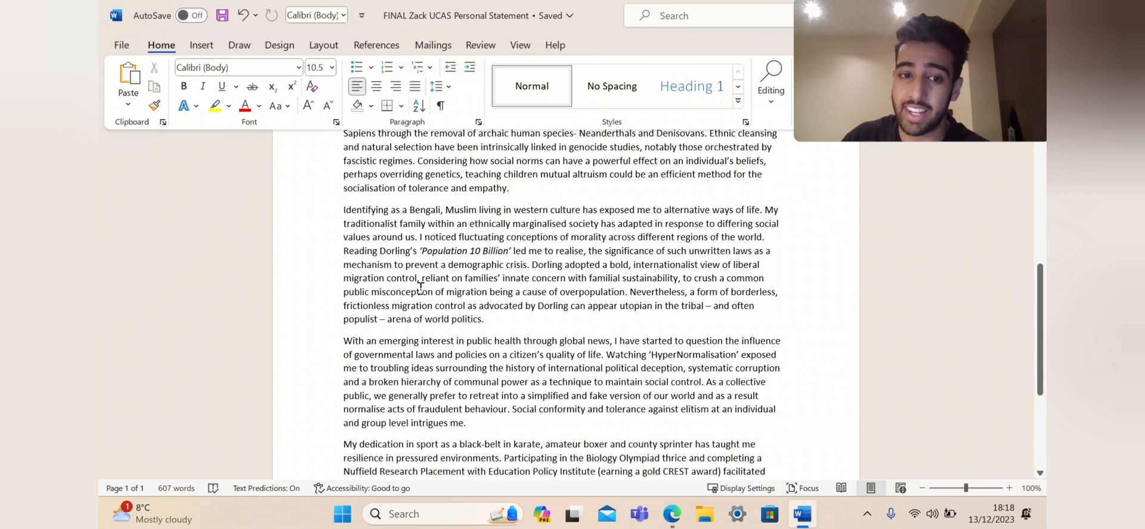
mouse_move(592, 286)
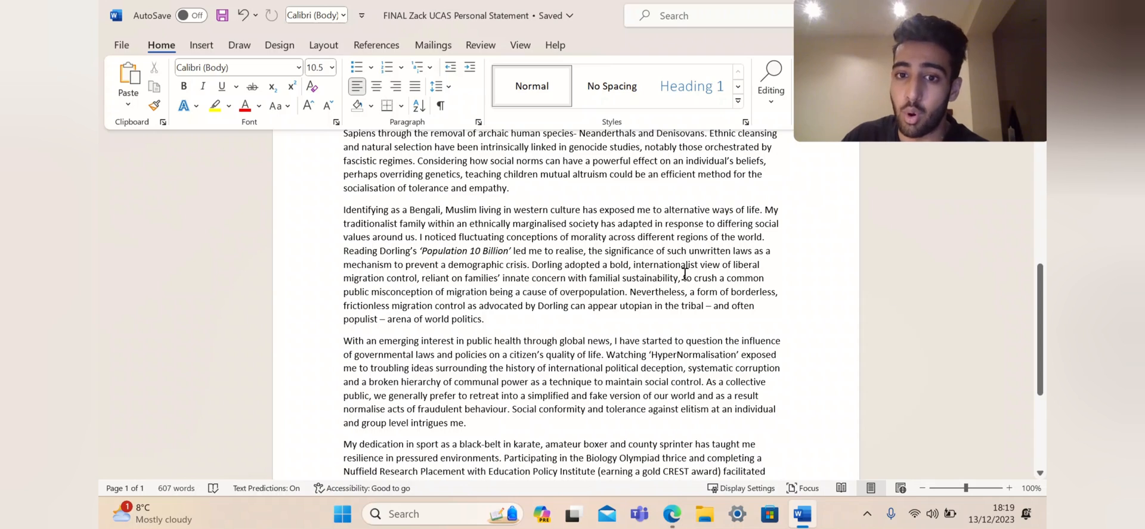
mouse_move(399, 292)
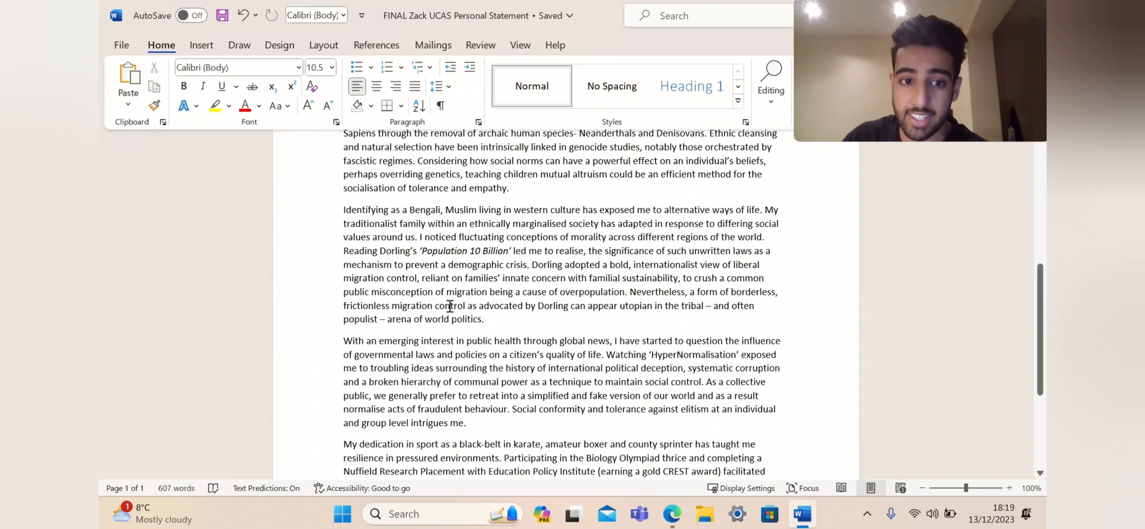
mouse_move(544, 306)
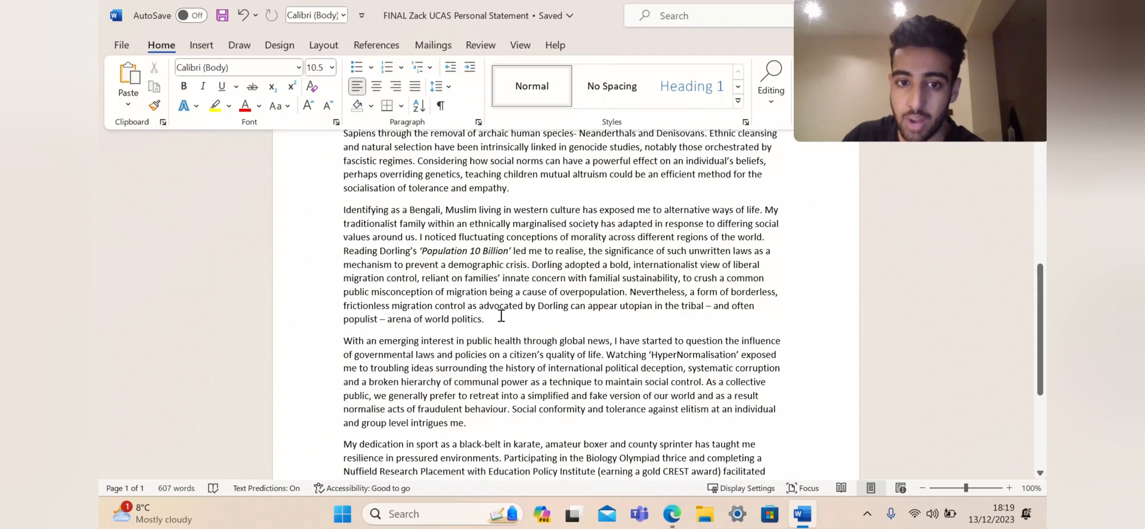
mouse_move(616, 319)
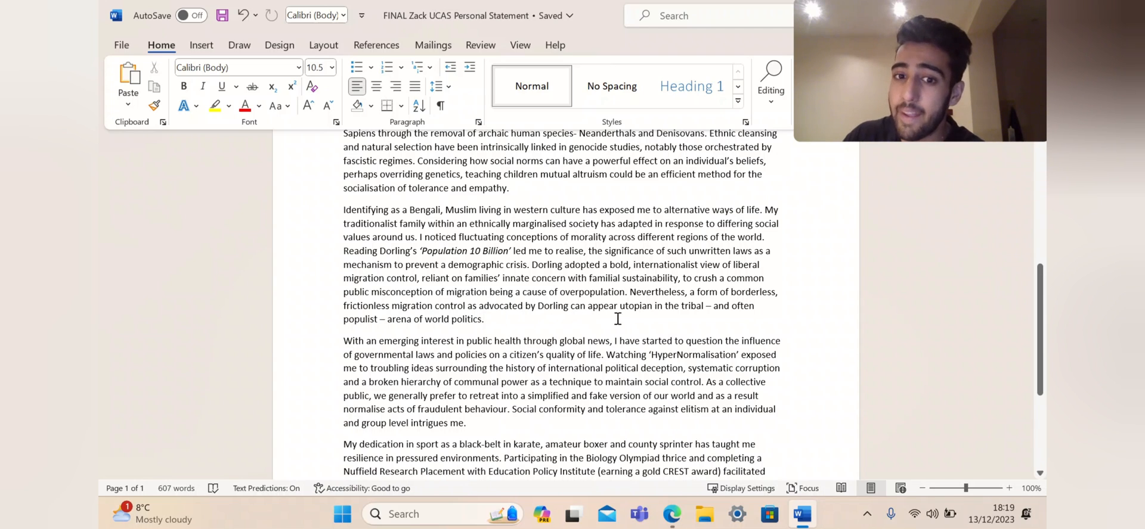
mouse_move(432, 344)
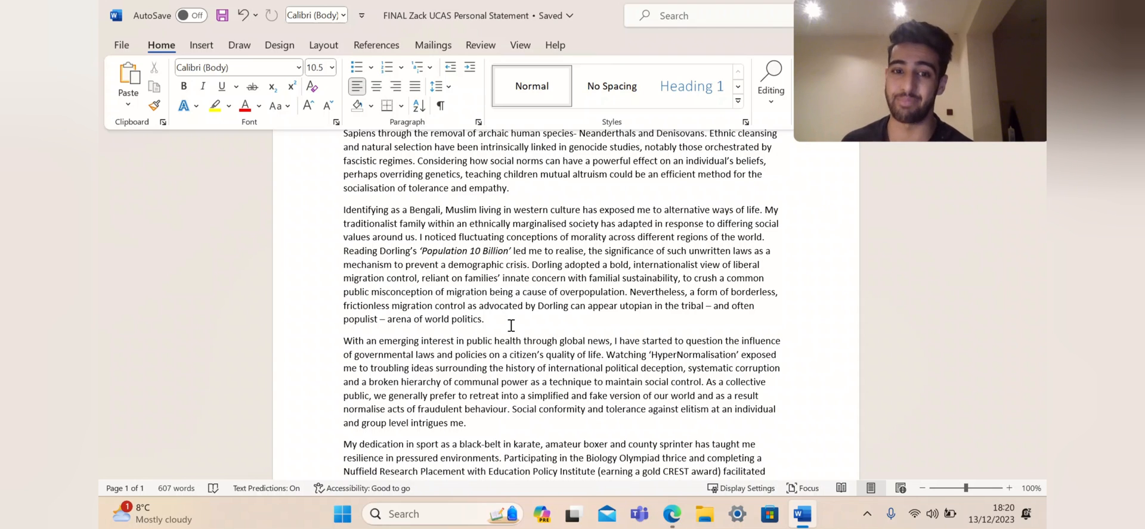
scroll(down, 3)
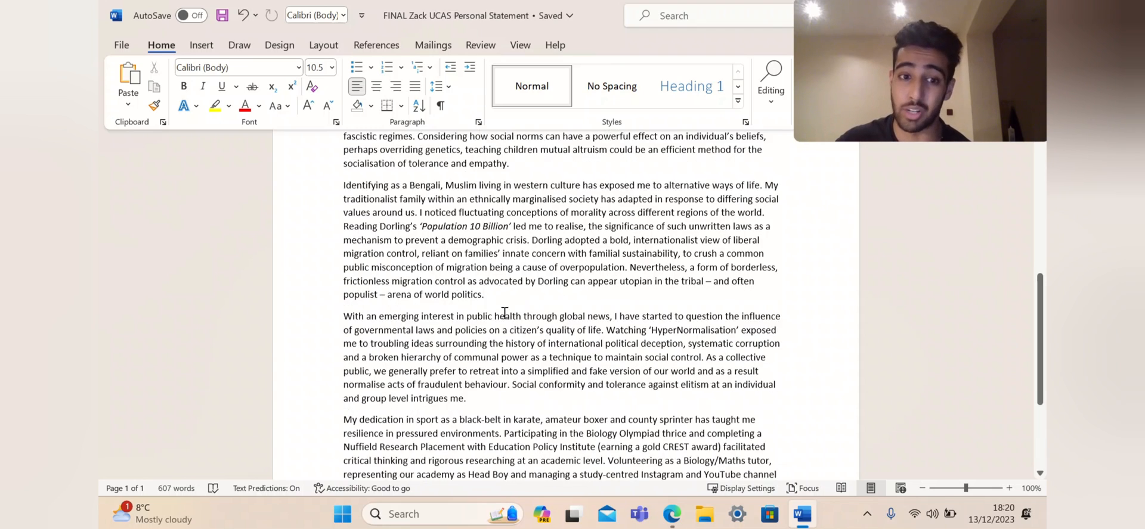
Step: Scroll the statement down to its end, then back up to the Wadham and 'Sapiens' paragraphs
scroll(down, 3)
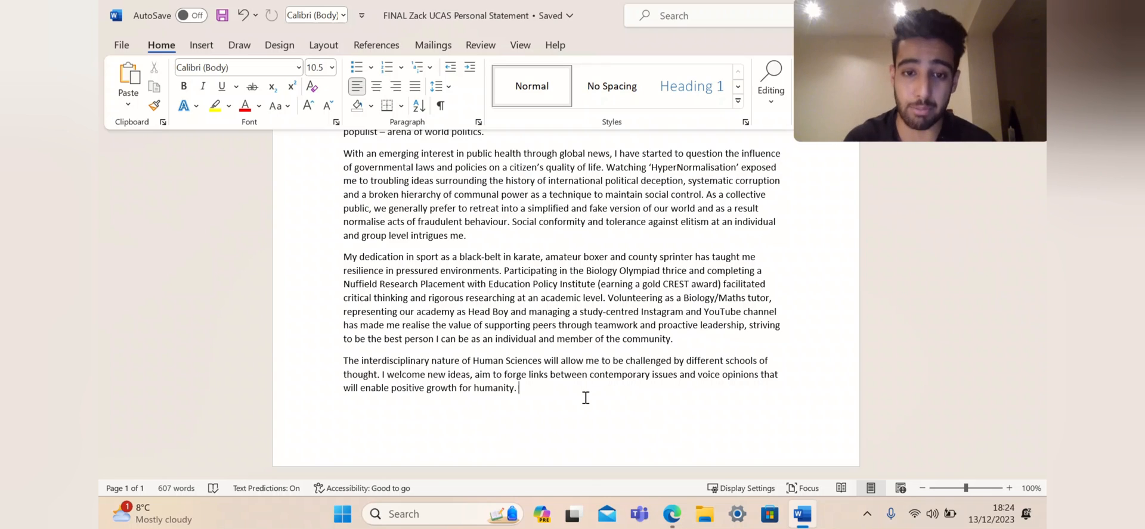
scroll(up, 3)
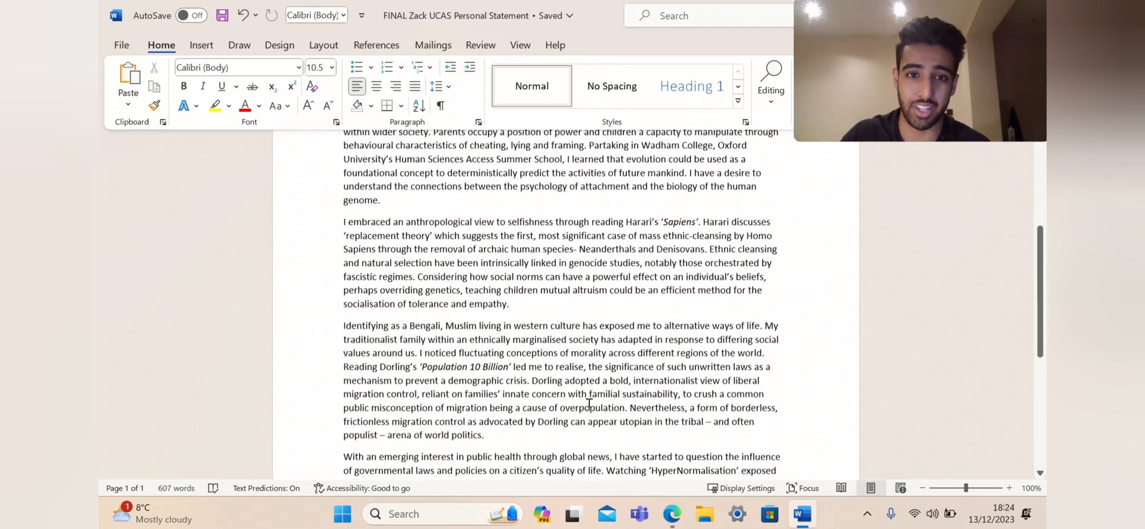
Step: Scroll back over the Bengali identity, public health and sport paragraphs, ending on the closing paragraph
scroll(down, 3)
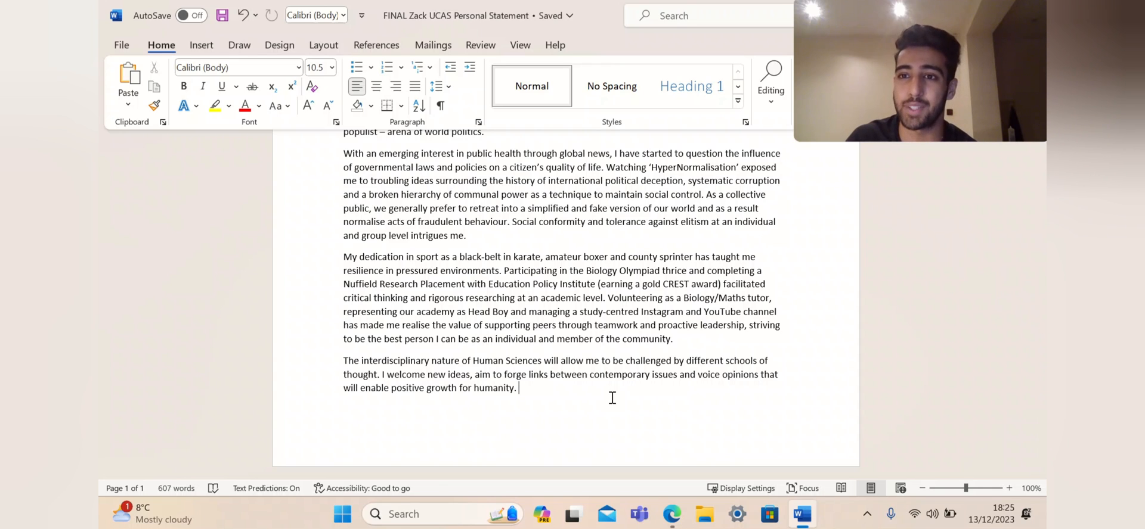
scroll(up, 3)
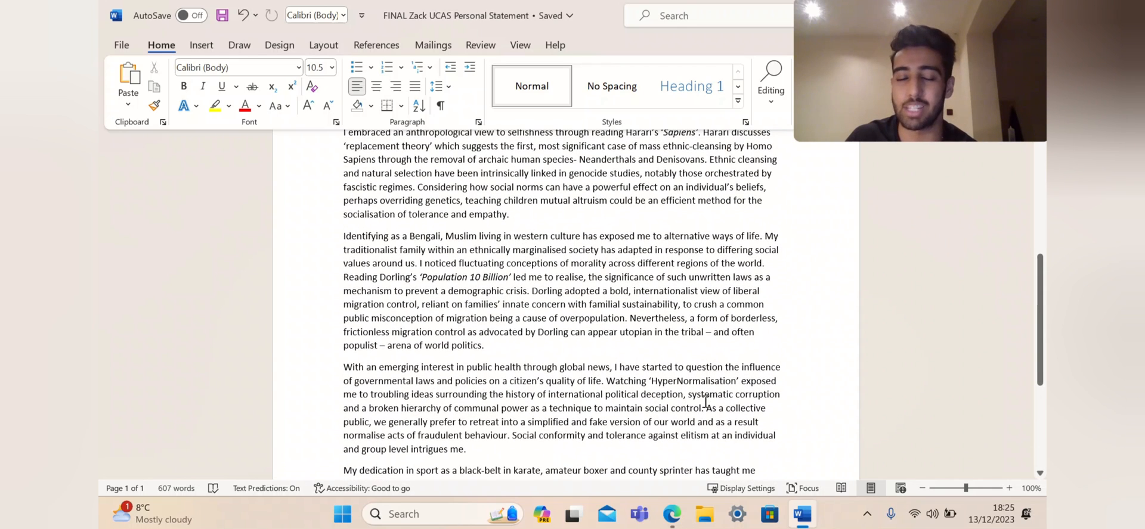
scroll(up, 3)
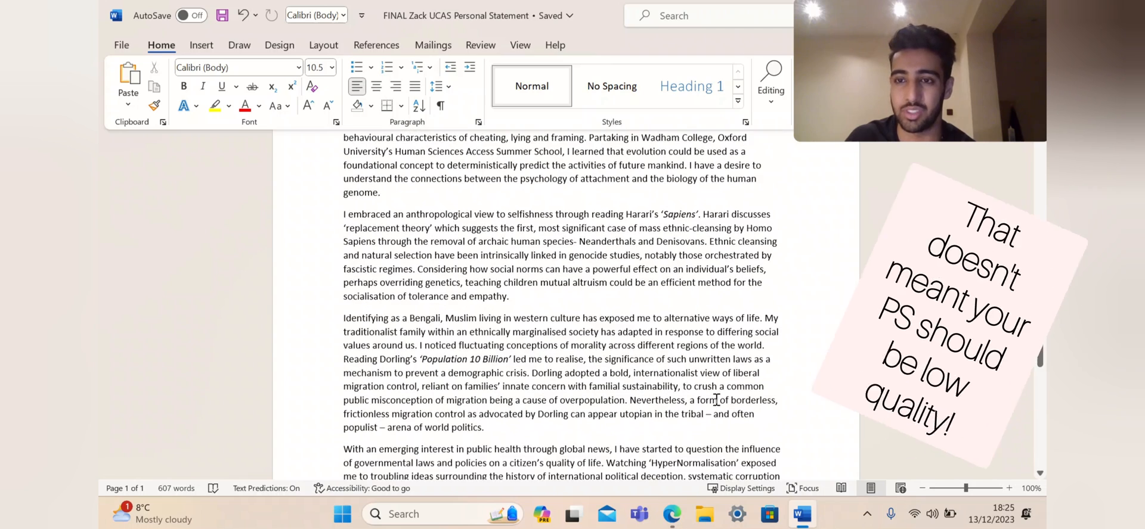
scroll(down, 3)
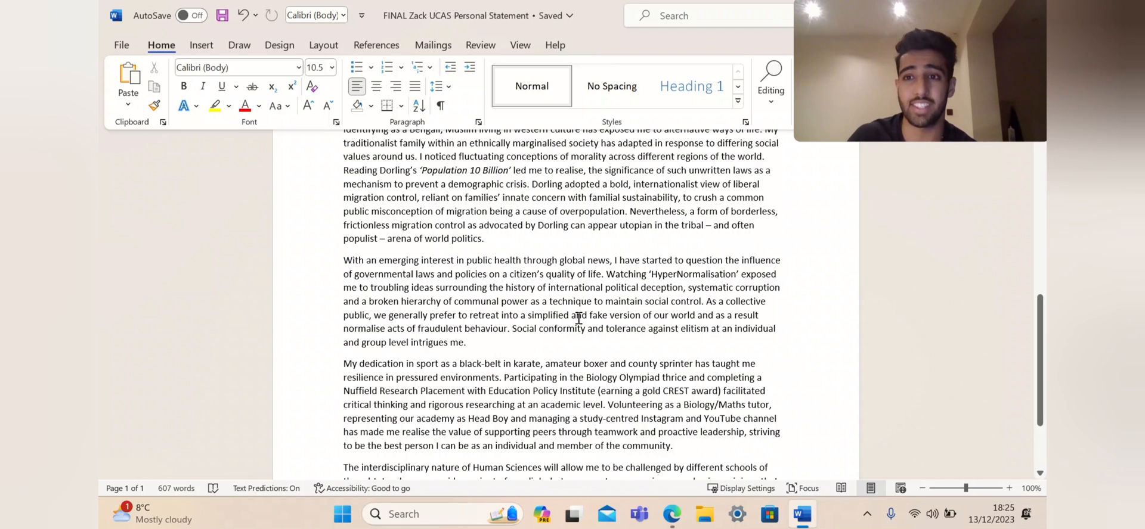
scroll(down, 3)
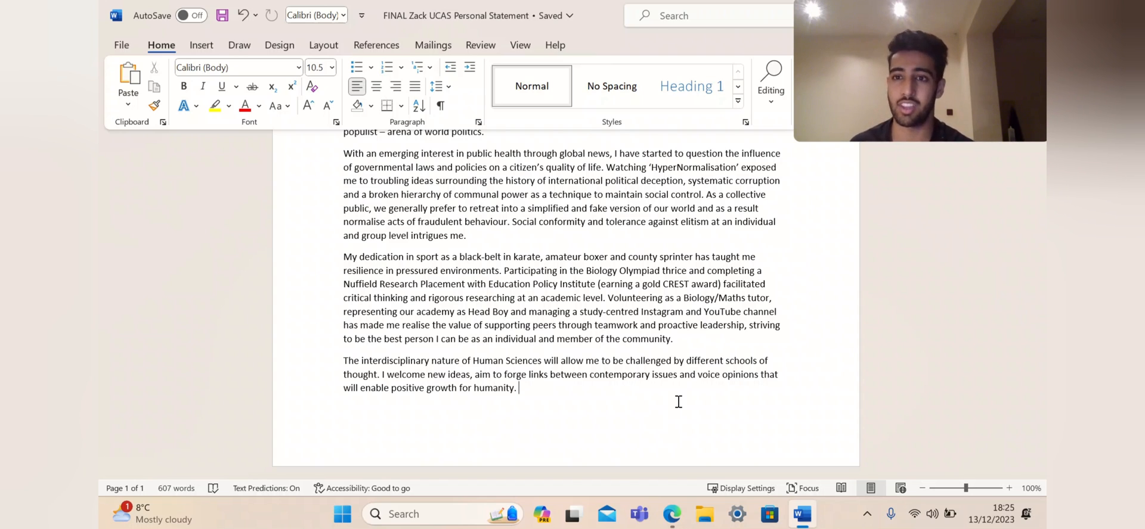
Step: Skim up to the Bengali identity paragraph, then scroll back down to the closing Human Sciences paragraph
scroll(up, 3)
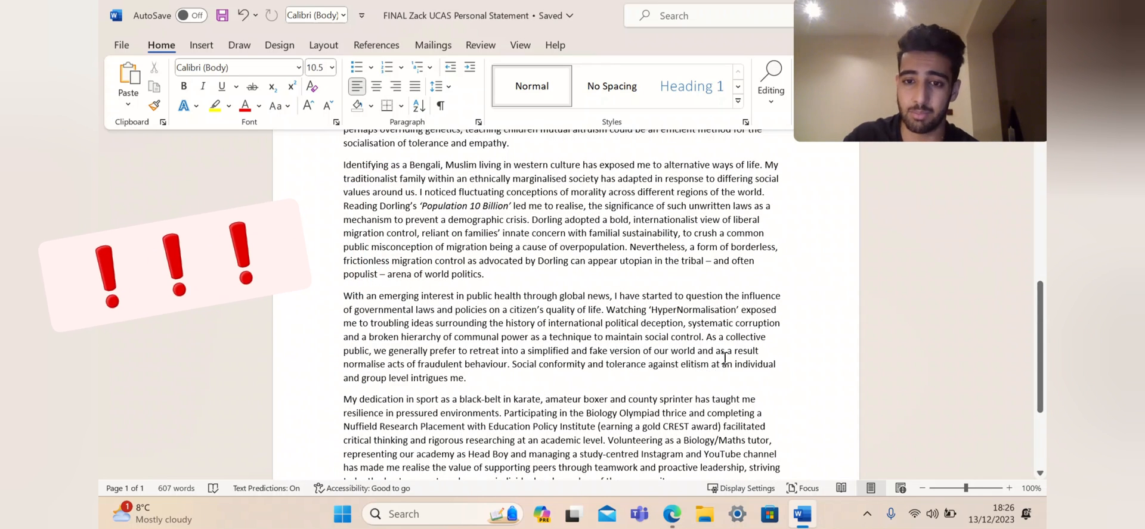
scroll(down, 3)
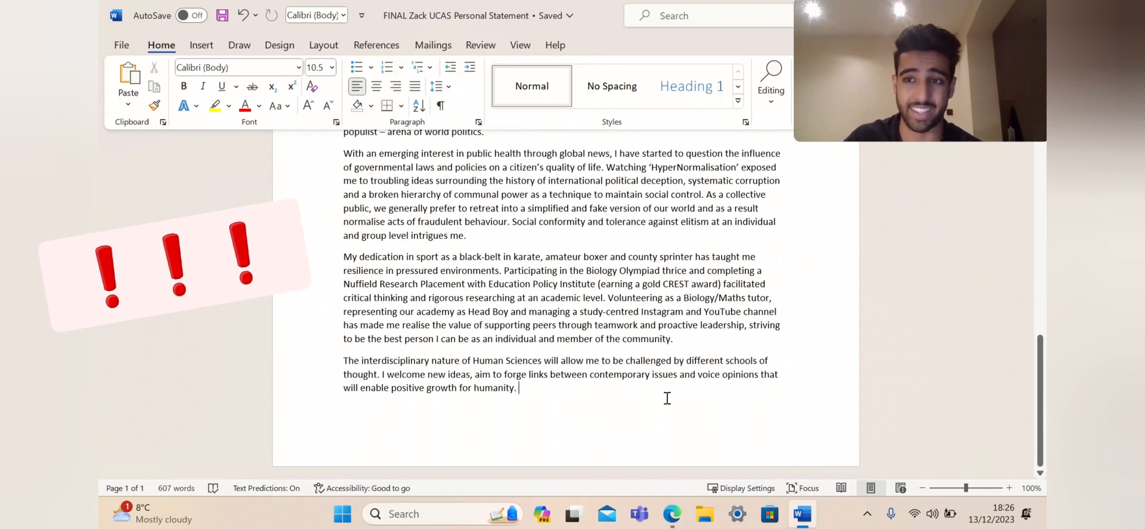